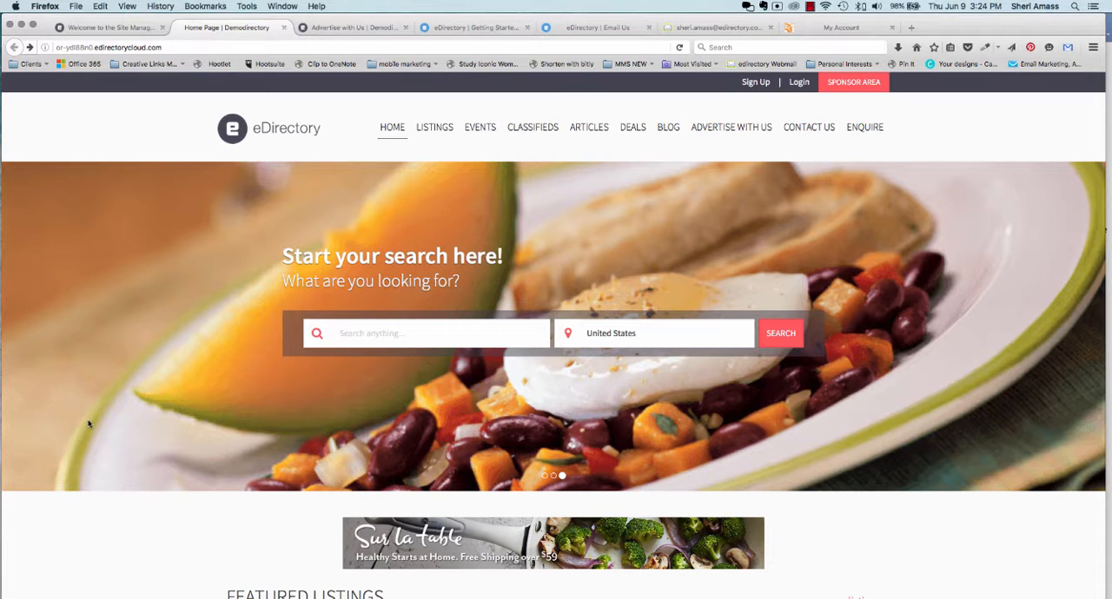
mouse_move(86, 386)
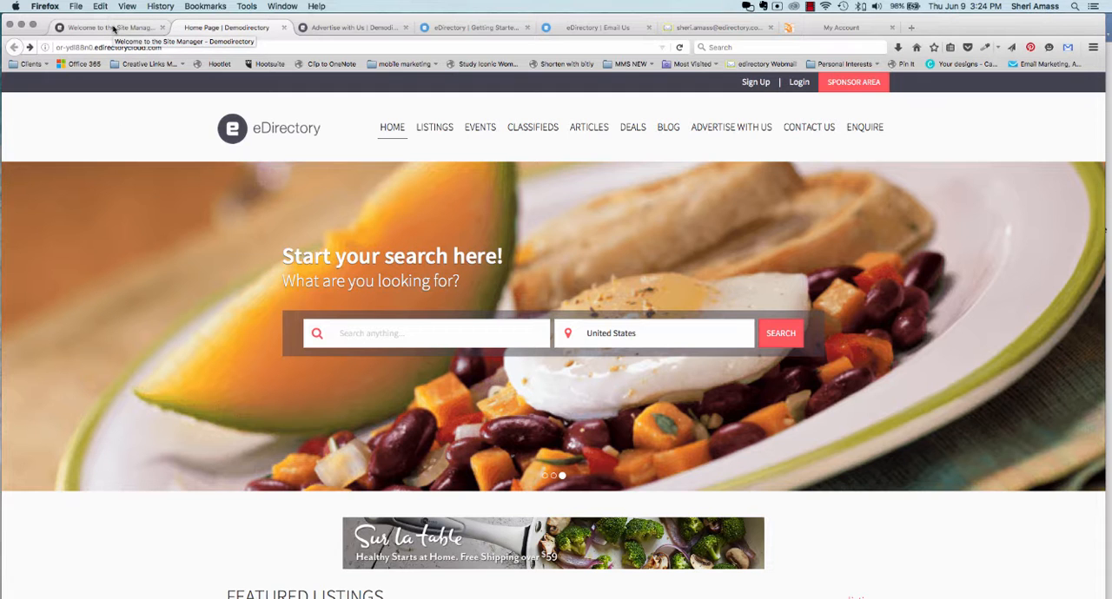
- Switch from the public home page to the Site Manager dashboard
left_click(107, 28)
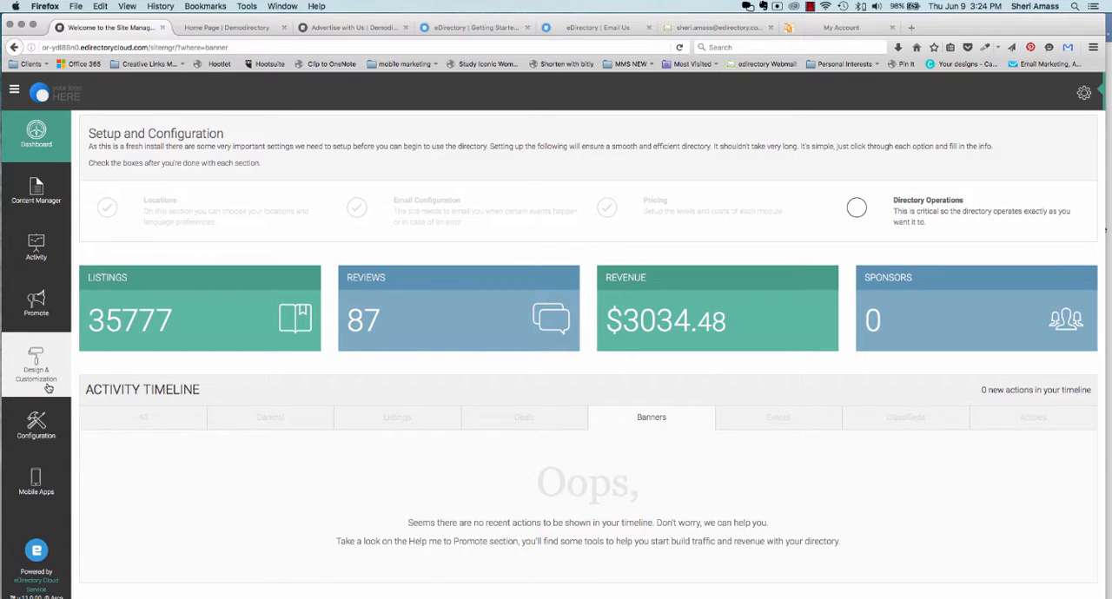
- In the Layout Editor theme settings, set Color 1 to blue and Color 2 to orange
left_click(35, 368)
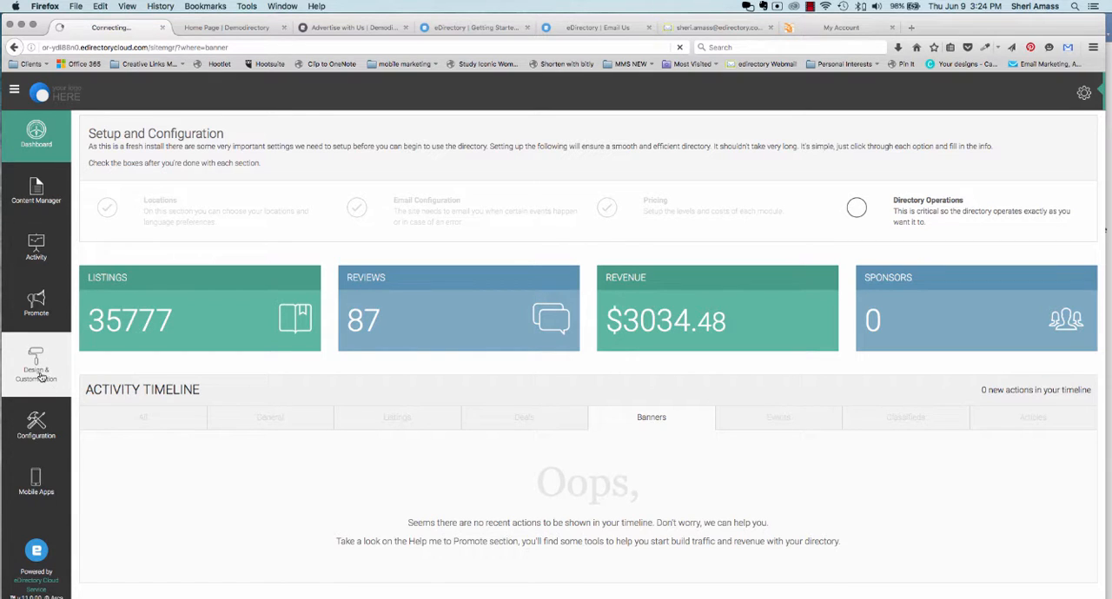
left_click(35, 365)
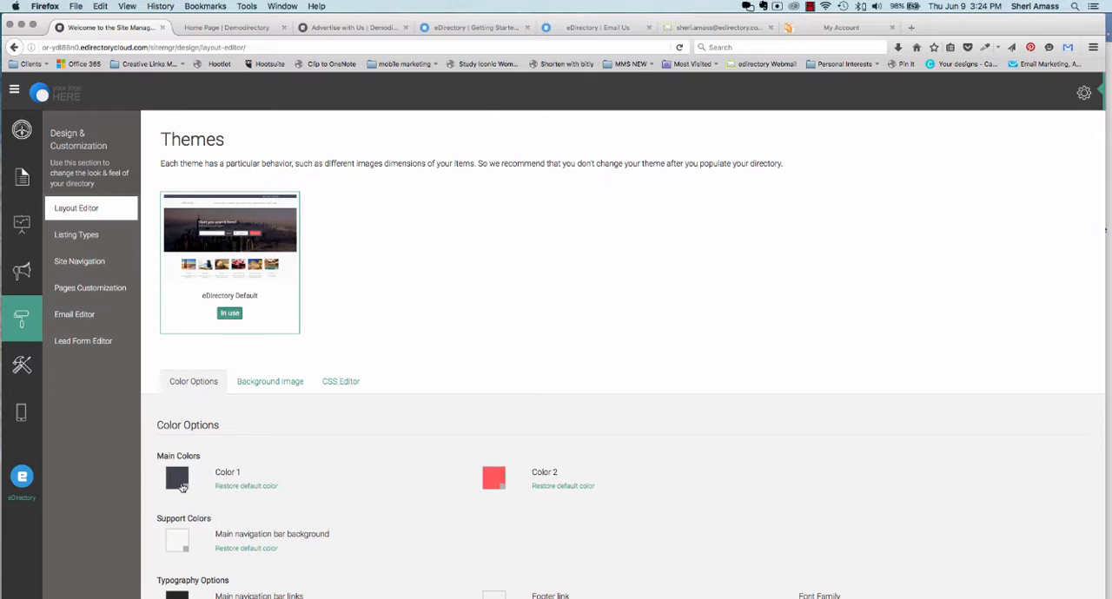
left_click(177, 480)
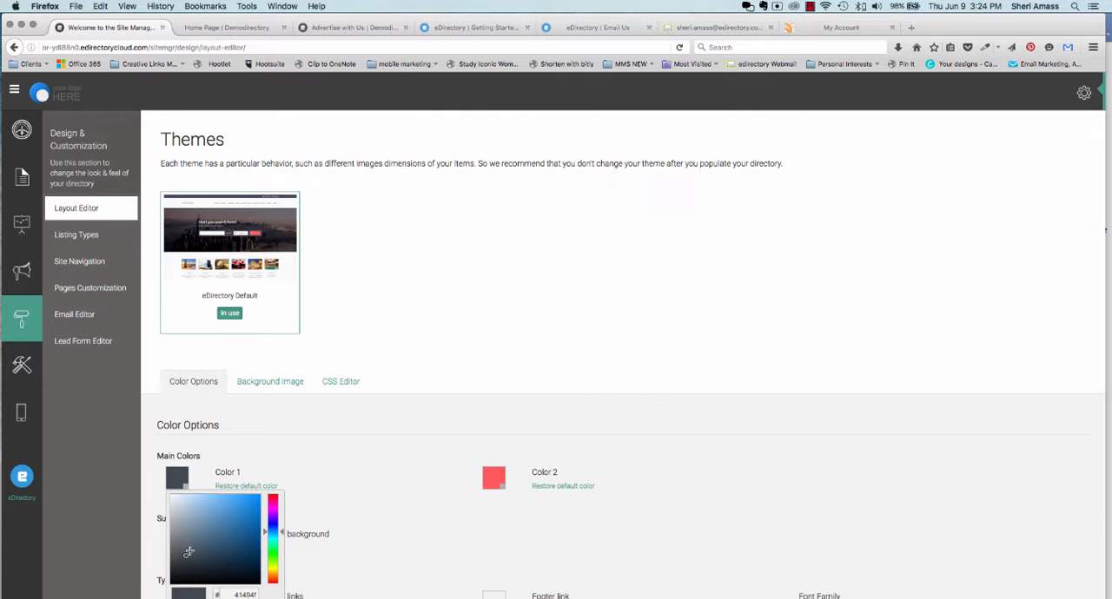
left_click(252, 504)
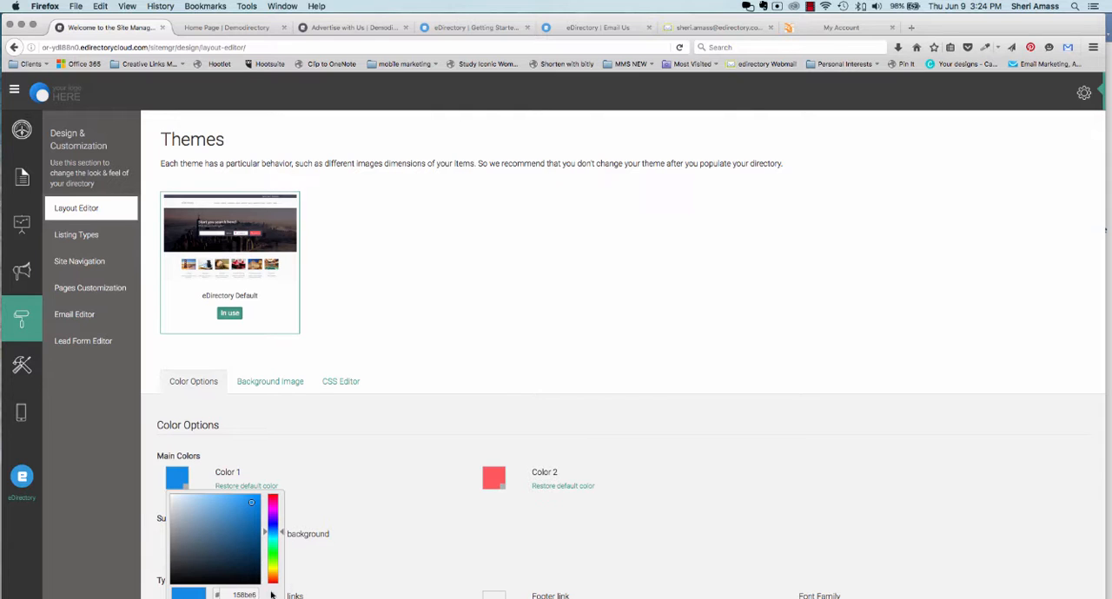
left_click(493, 477)
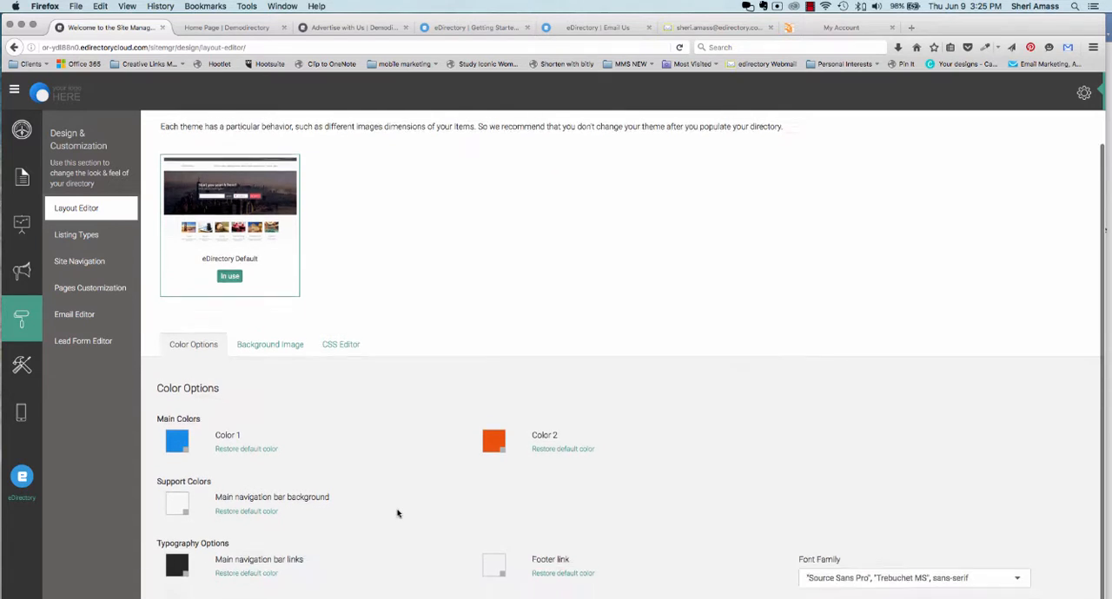
scroll("down", 3)
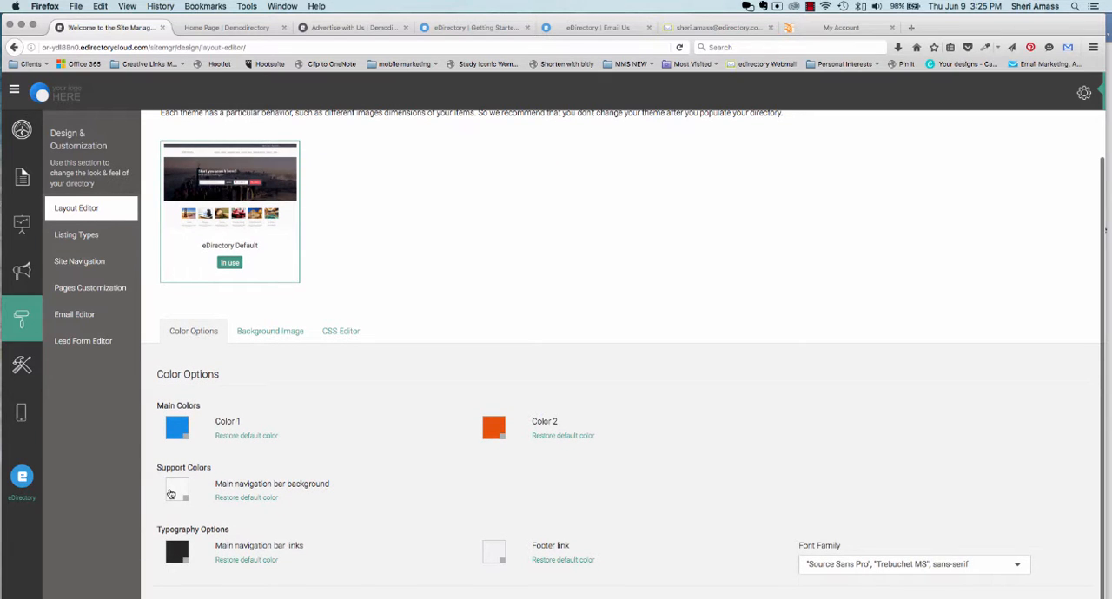
mouse_move(243, 493)
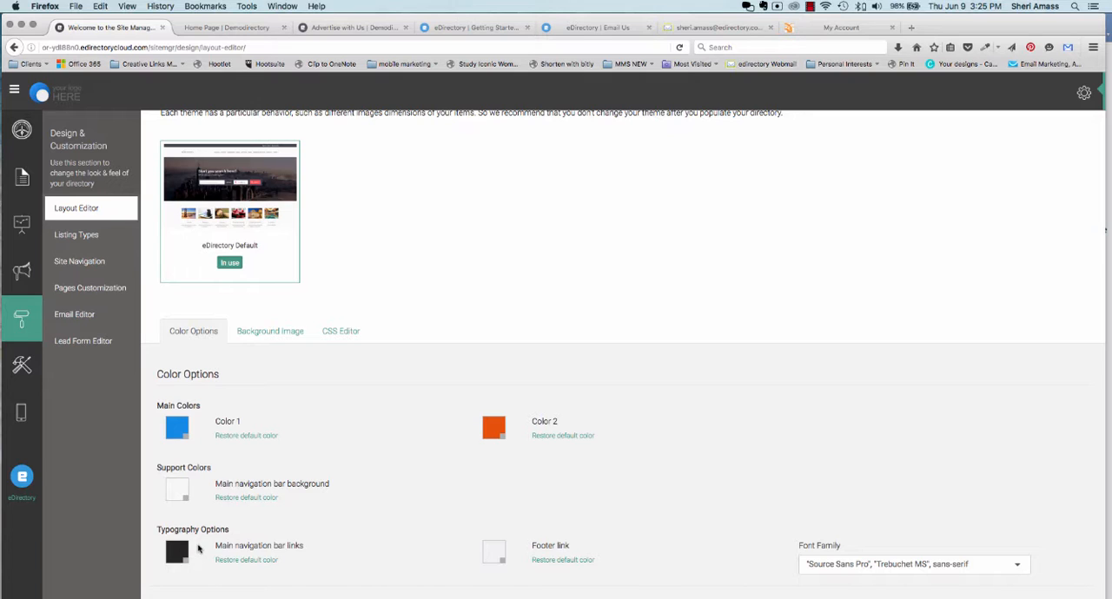
mouse_move(552, 545)
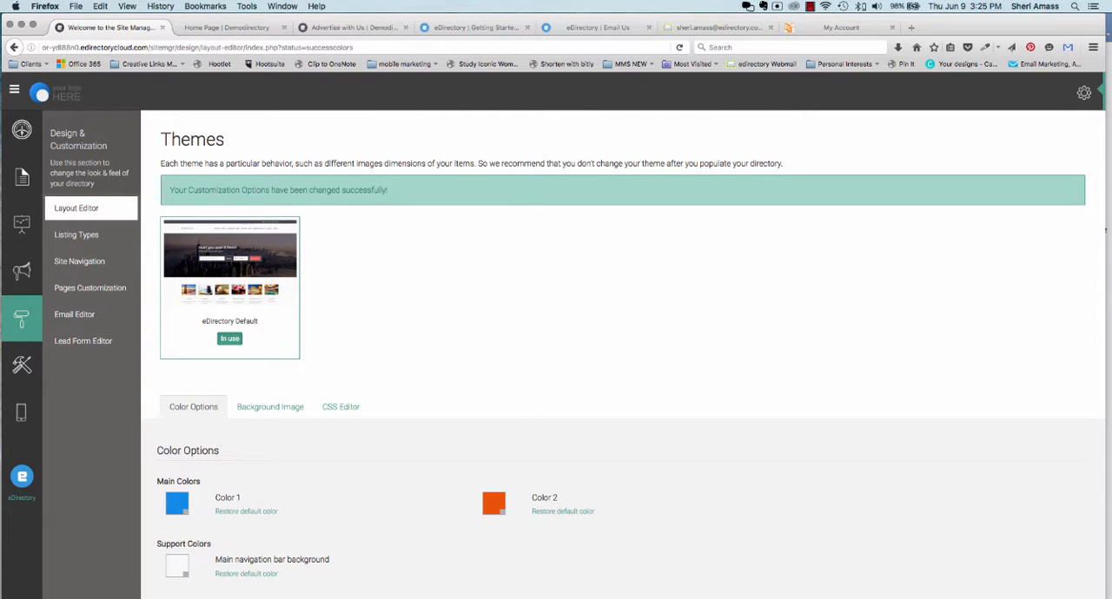
- View the public home page with its blue search box and orange search button
left_click(226, 28)
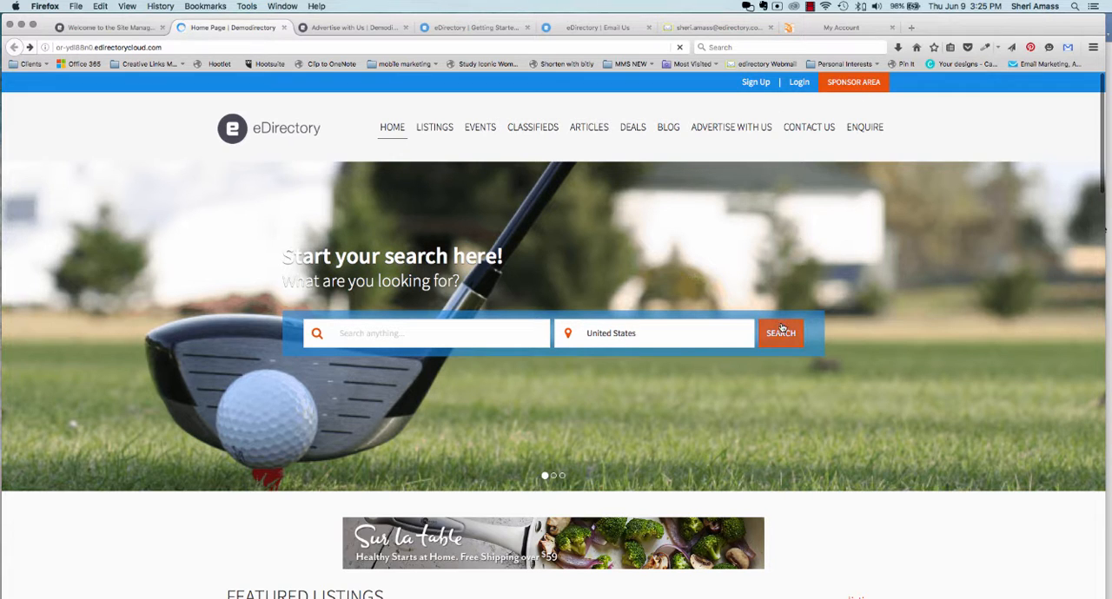
mouse_move(213, 292)
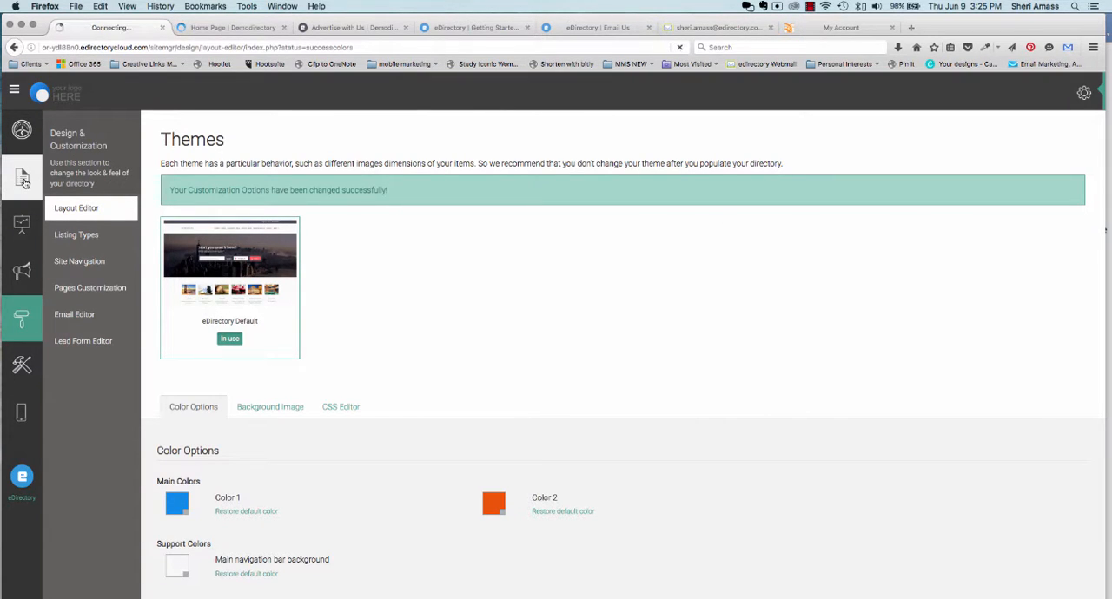
mouse_move(382, 229)
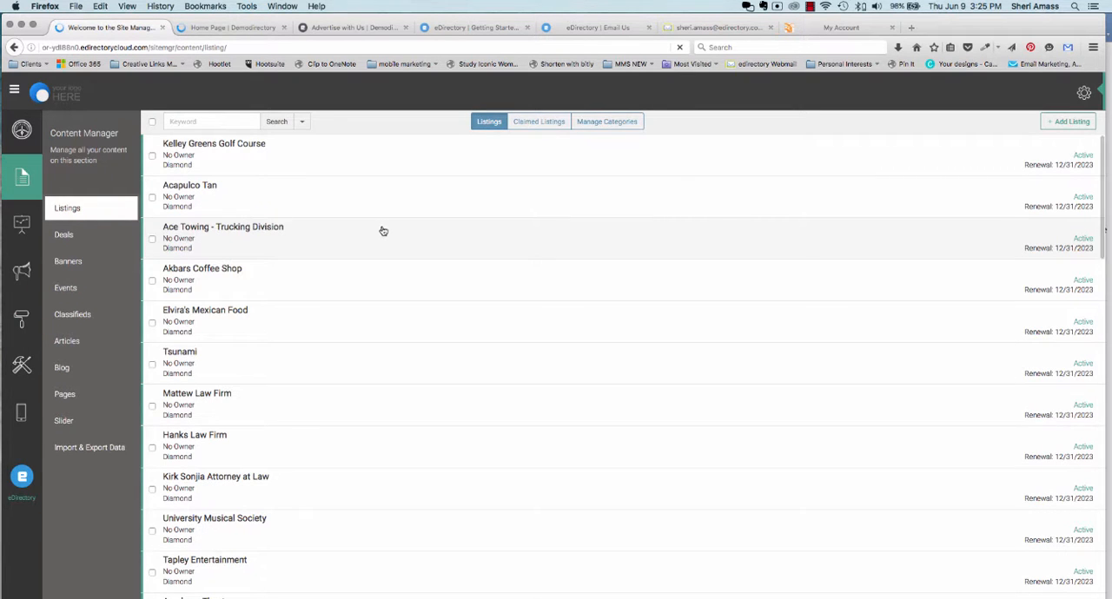
- Start a new slide in the Content Manager slider settings
left_click(63, 420)
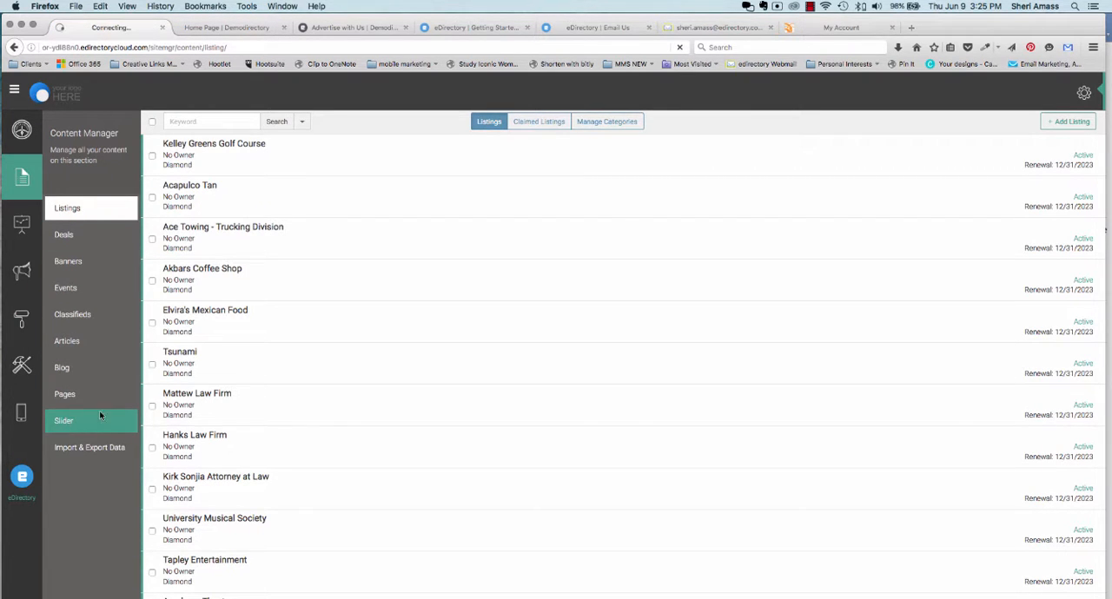
left_click(63, 420)
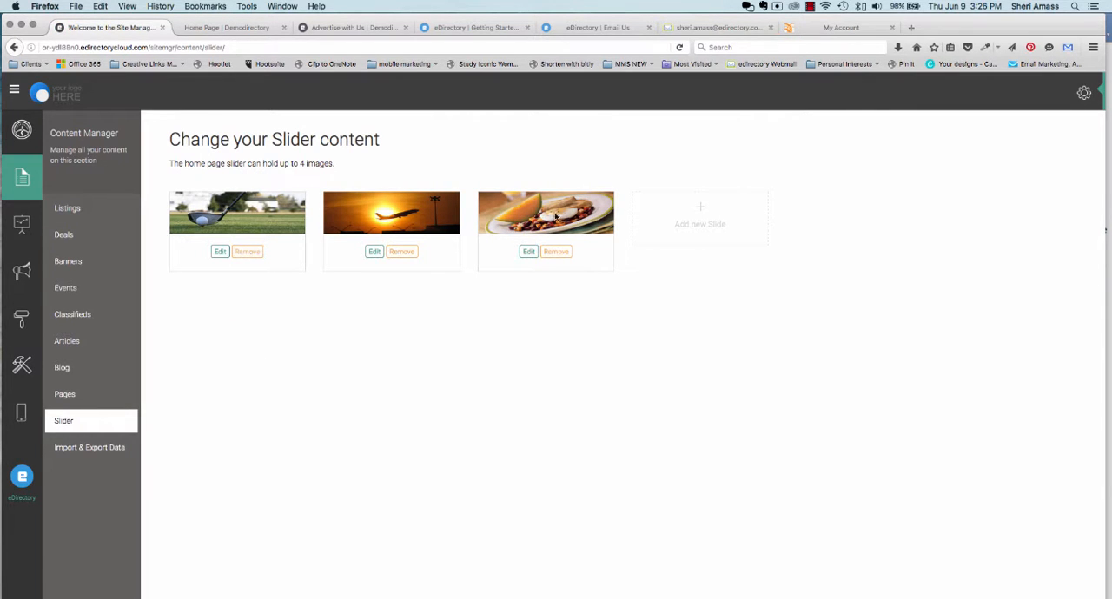
left_click(698, 217)
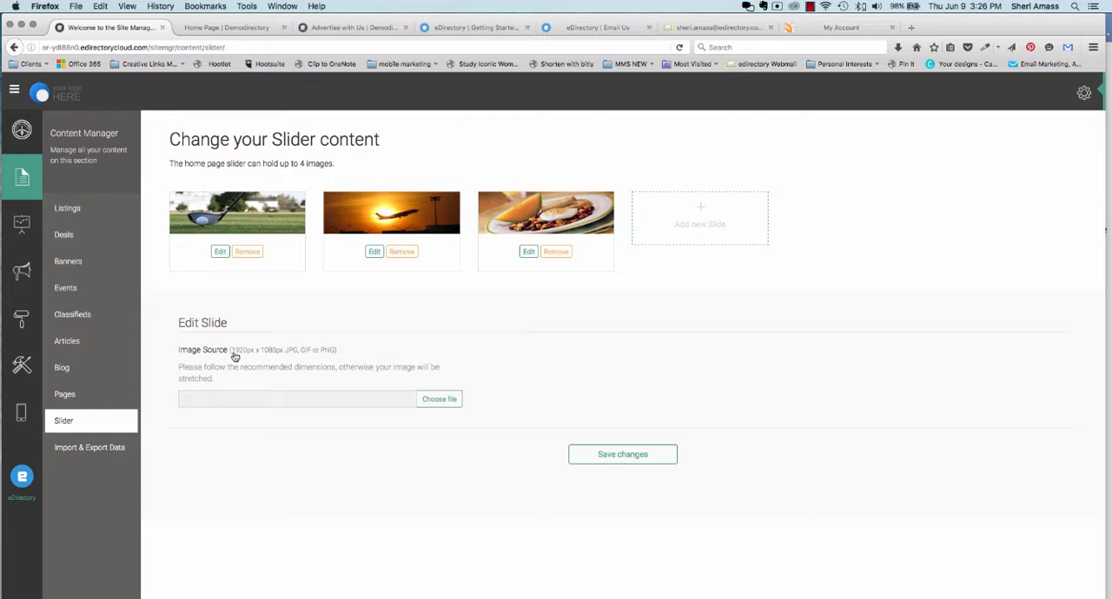
mouse_move(254, 356)
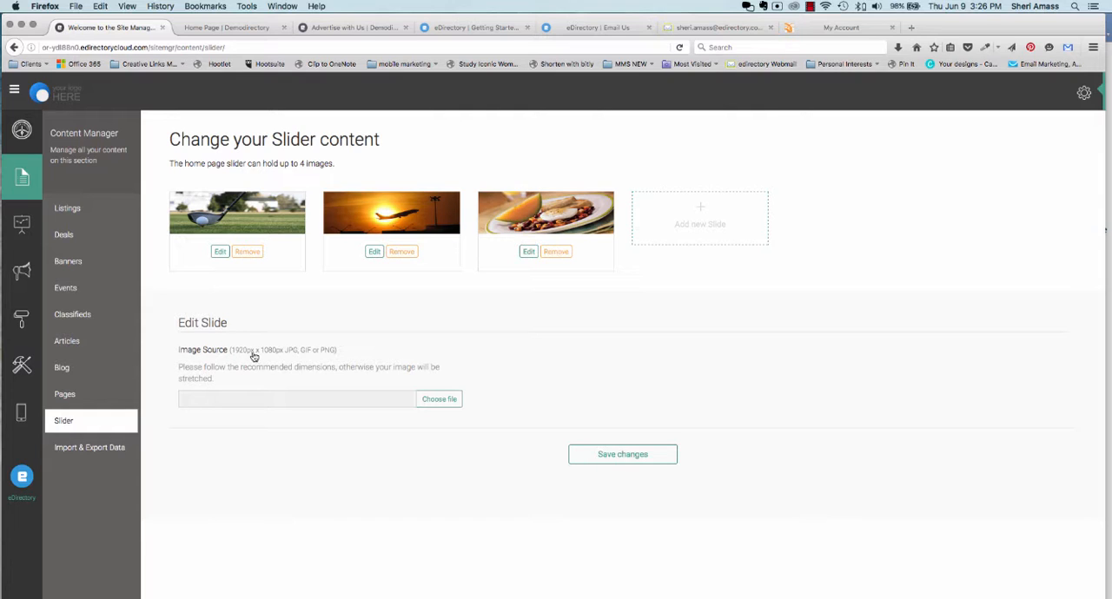
mouse_move(313, 356)
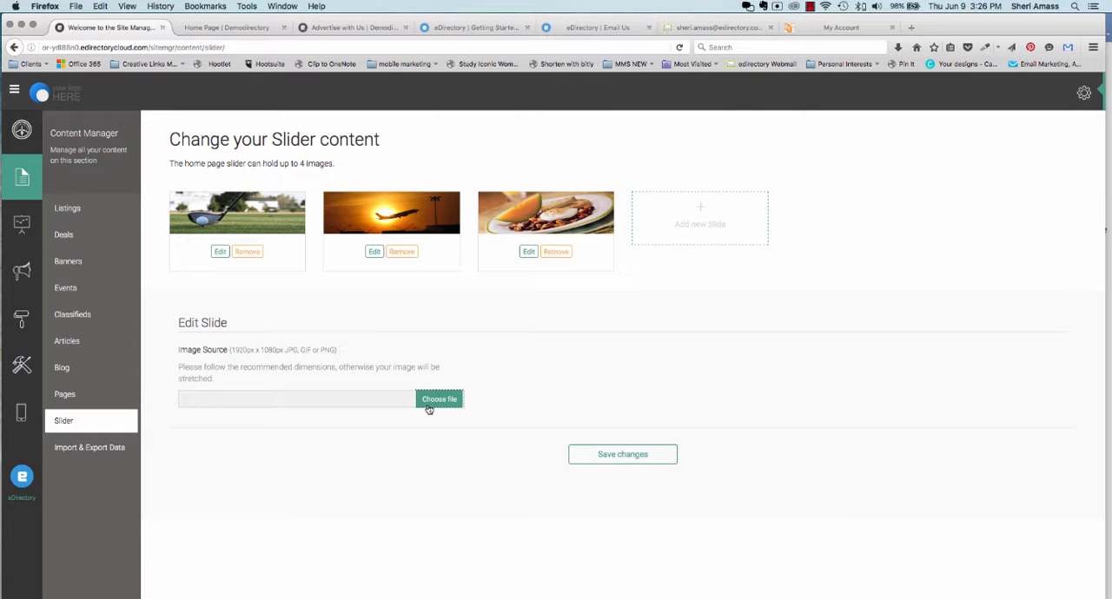
- Upload Beach-Background-Slide.jpg as the new slide and save the changes
left_click(437, 400)
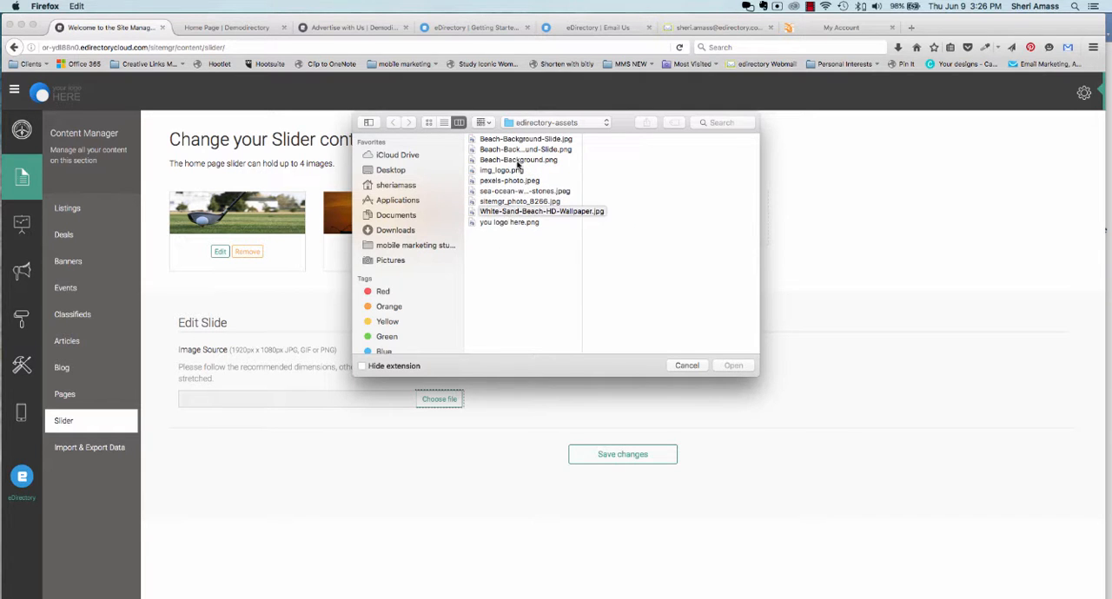
left_click(525, 139)
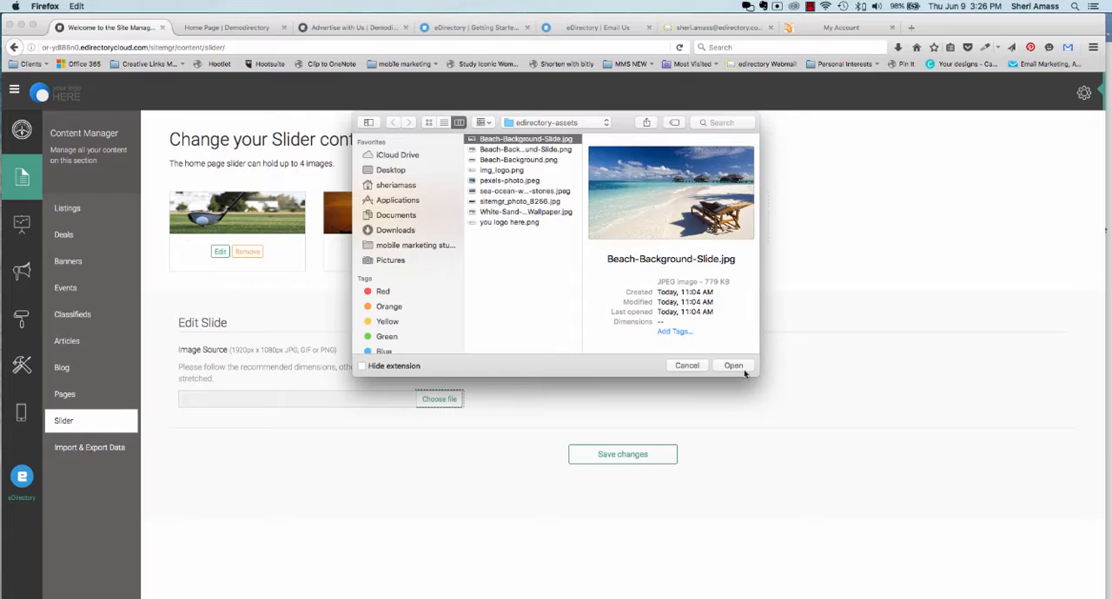
left_click(733, 365)
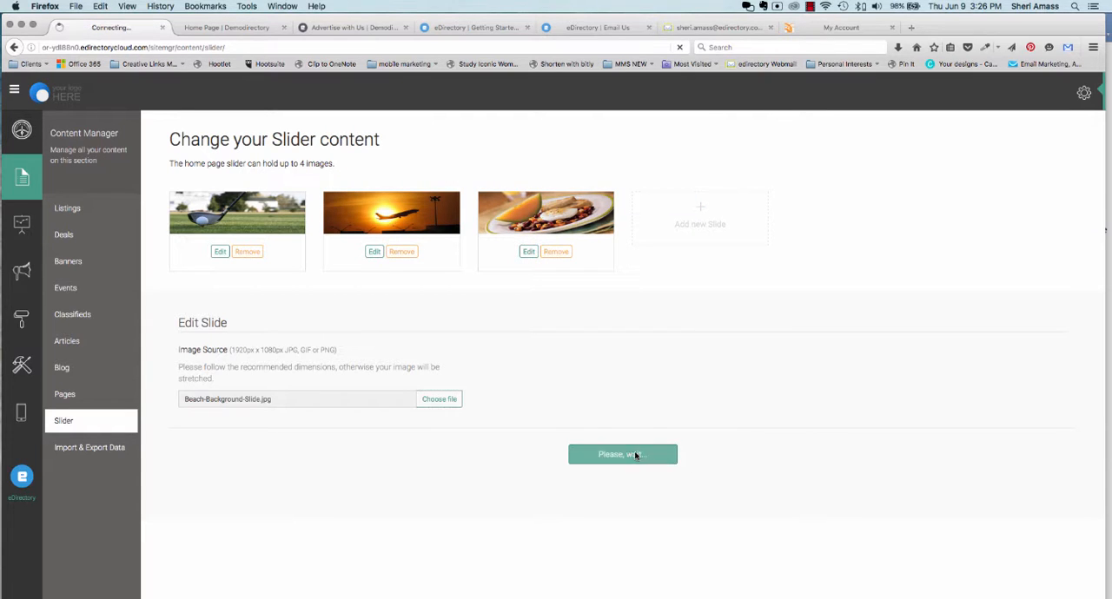
left_click(622, 455)
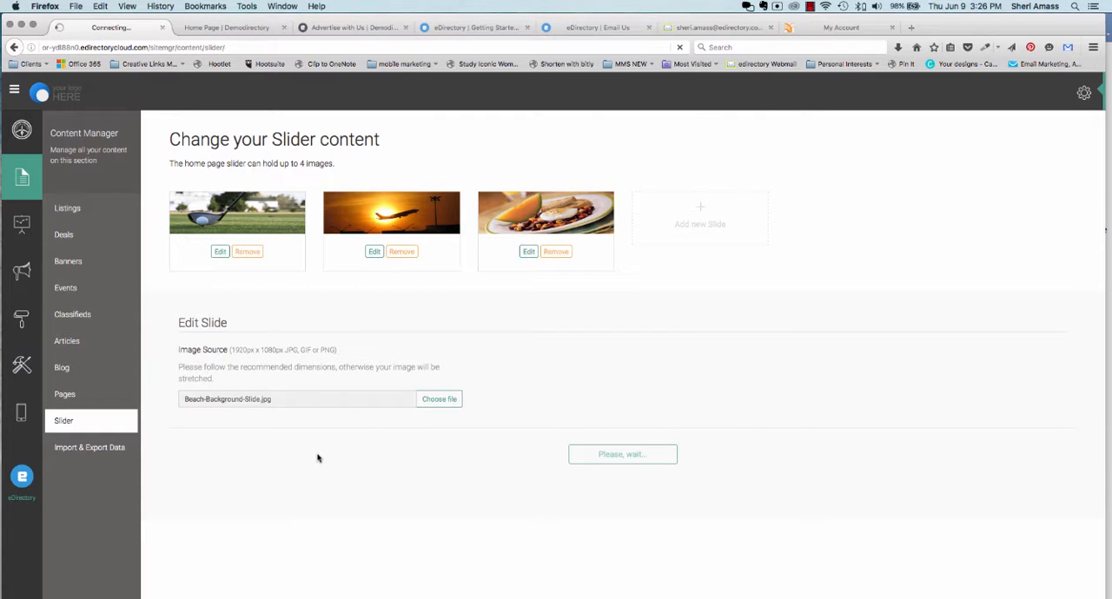
left_click(622, 455)
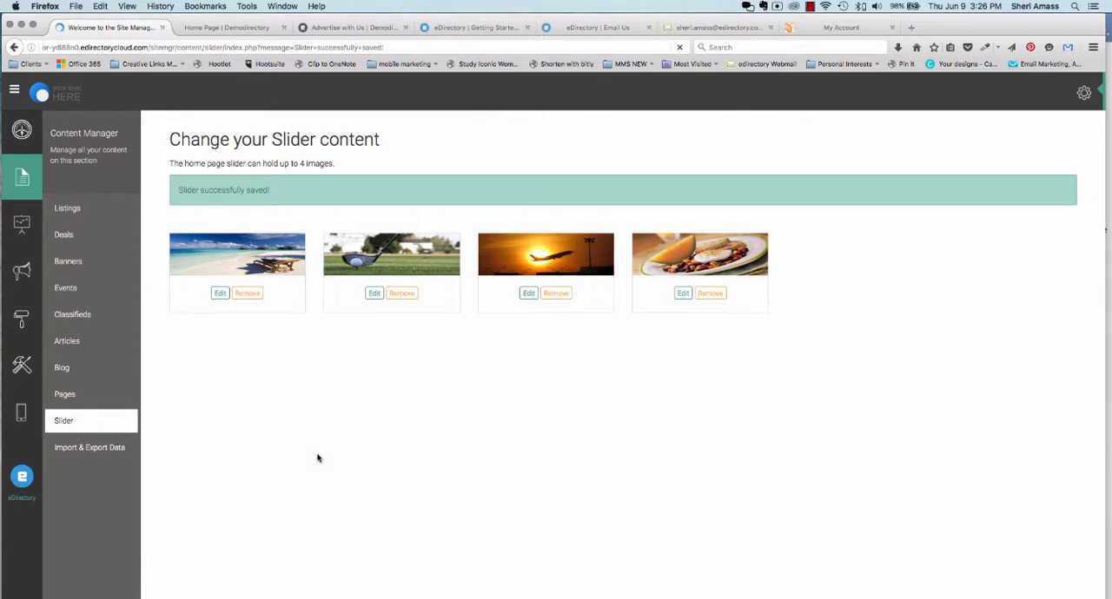
left_click(226, 27)
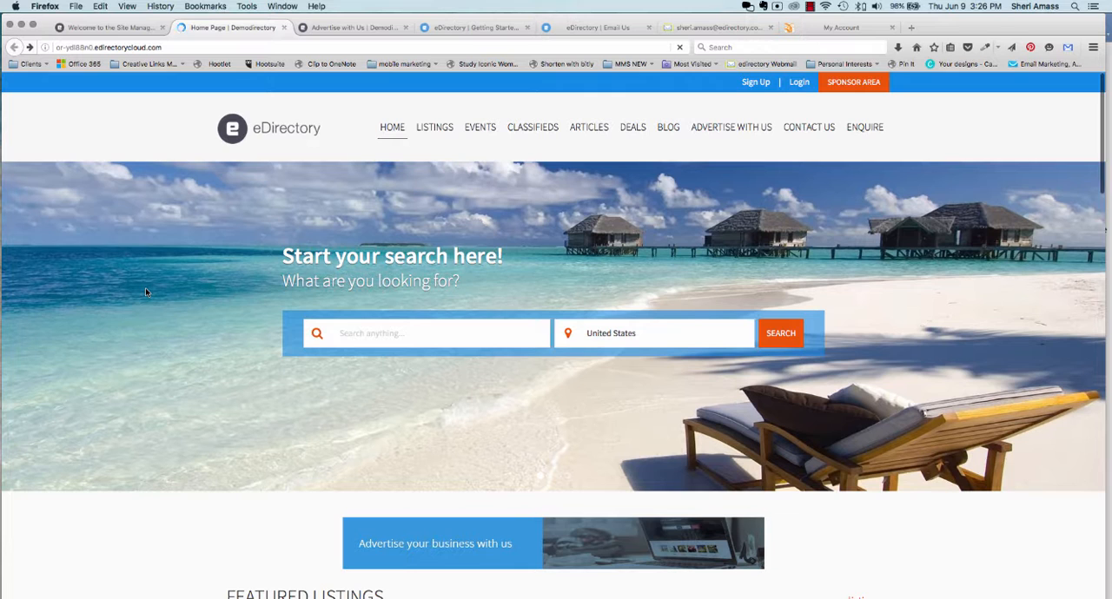
mouse_move(175, 260)
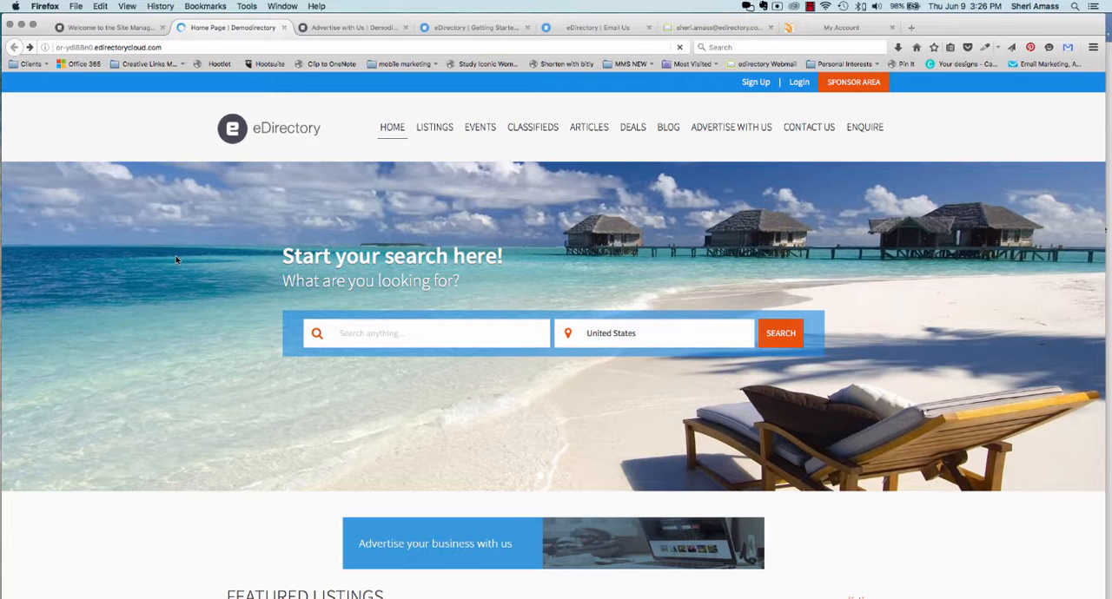
mouse_move(153, 250)
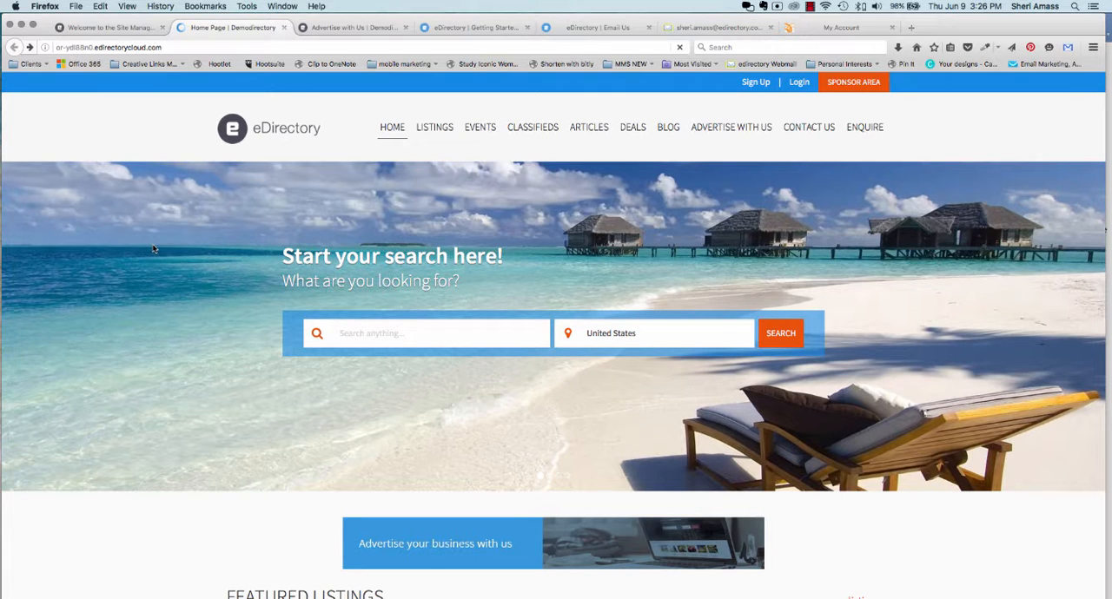
- Review the home page beach slide, then return to the Site Manager slider page
scroll("down", 3)
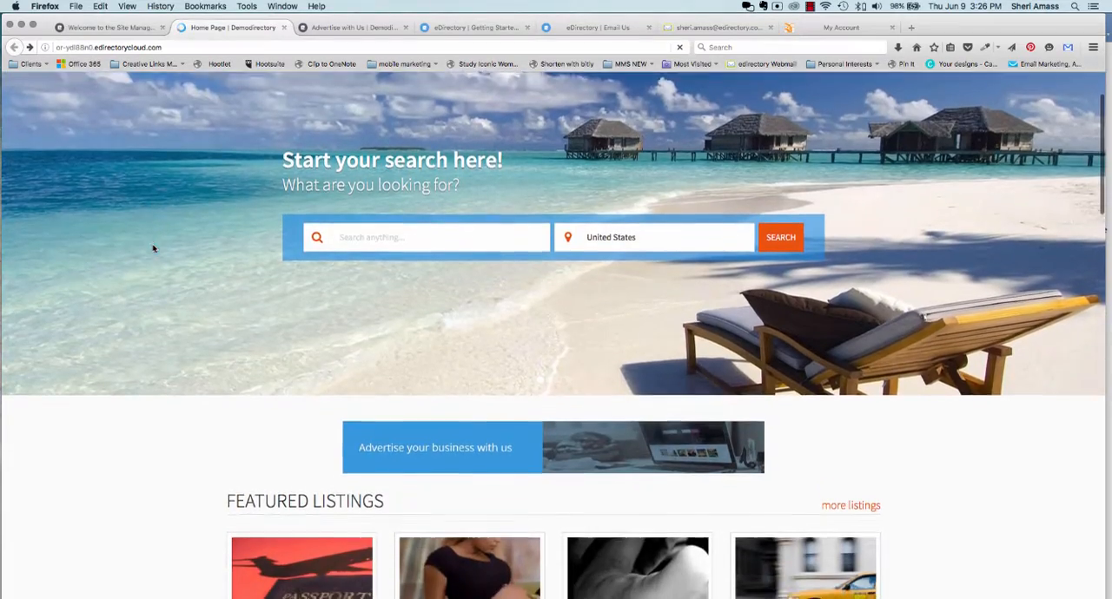
left_click(104, 27)
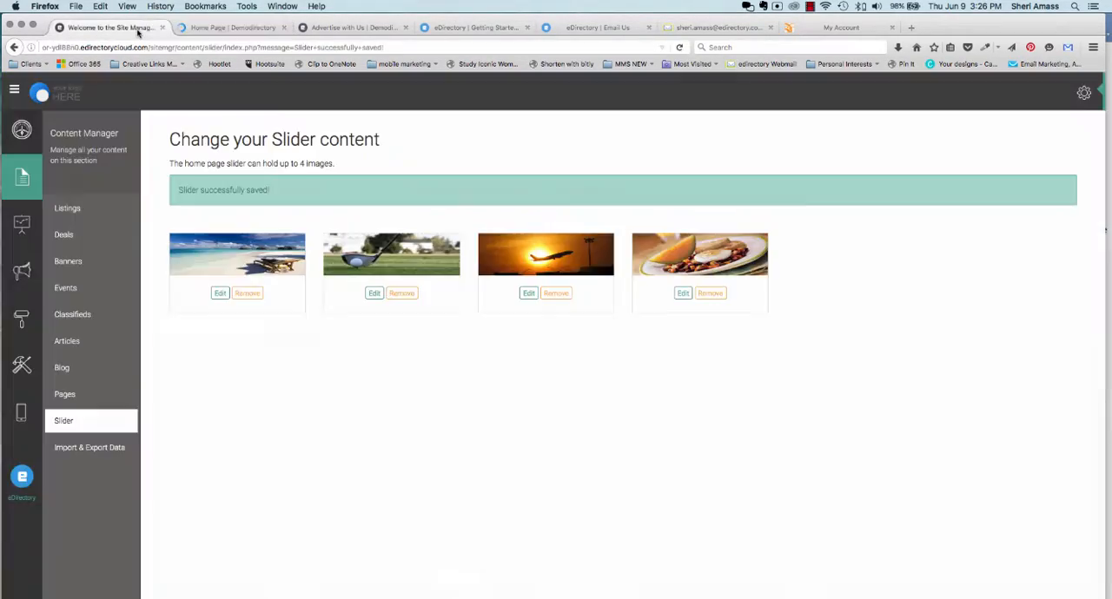